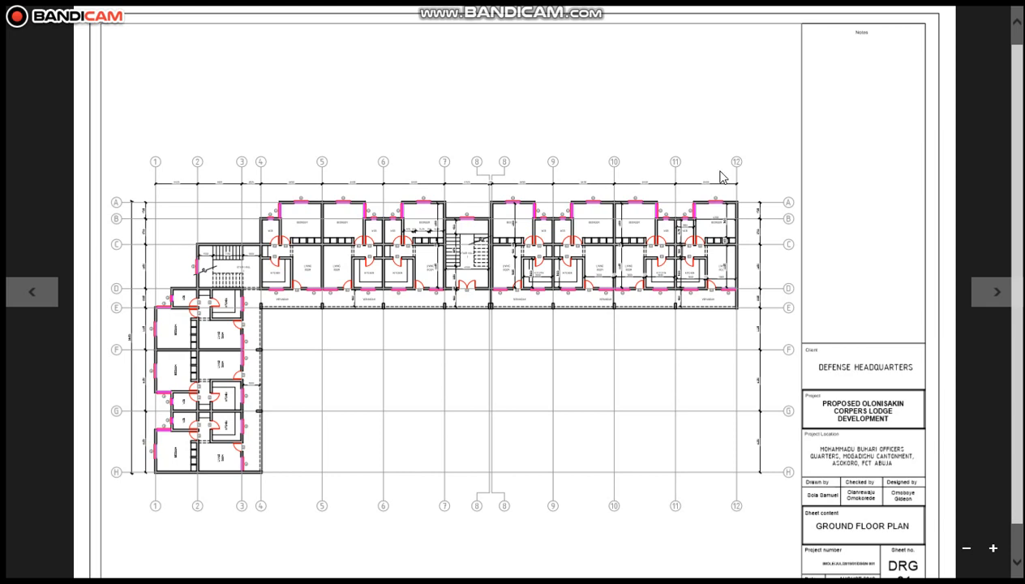
mouse_move(649, 276)
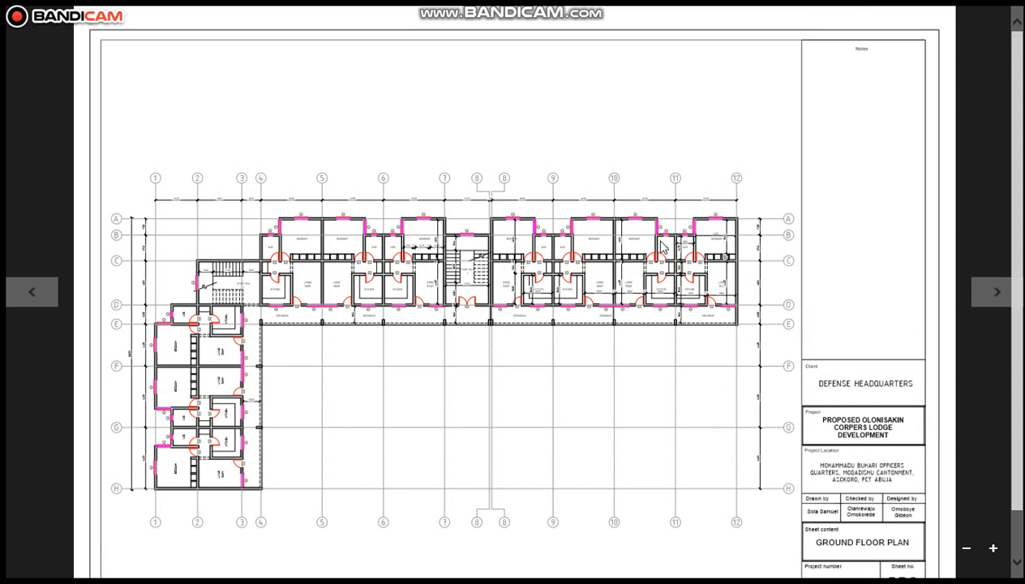
mouse_move(684, 247)
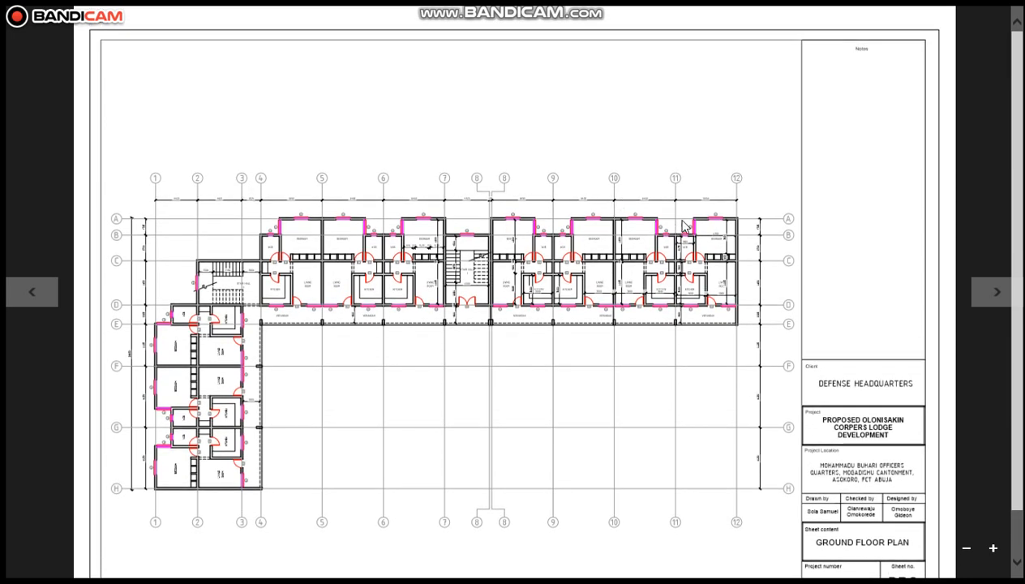
mouse_move(894, 12)
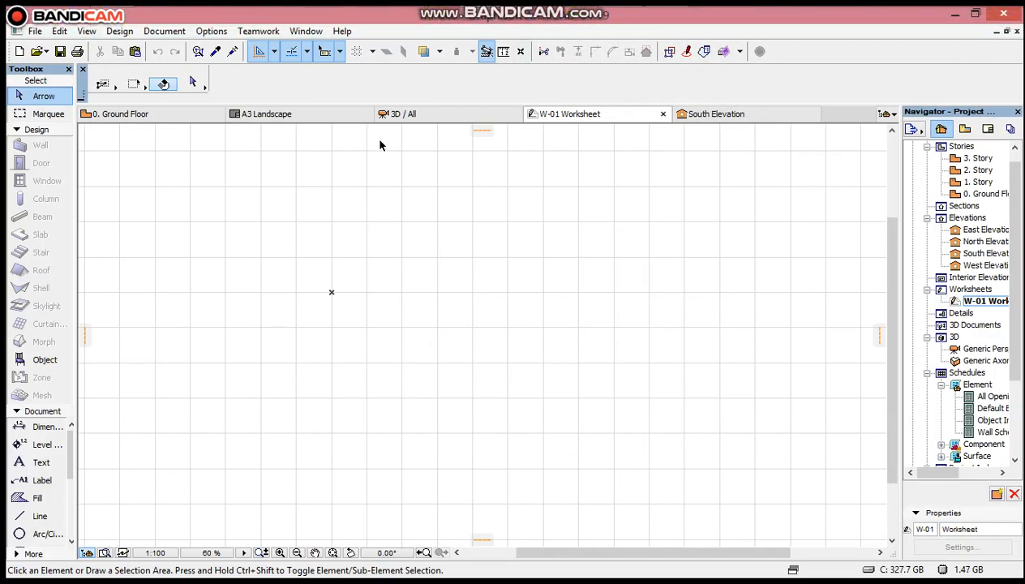
mouse_move(93, 135)
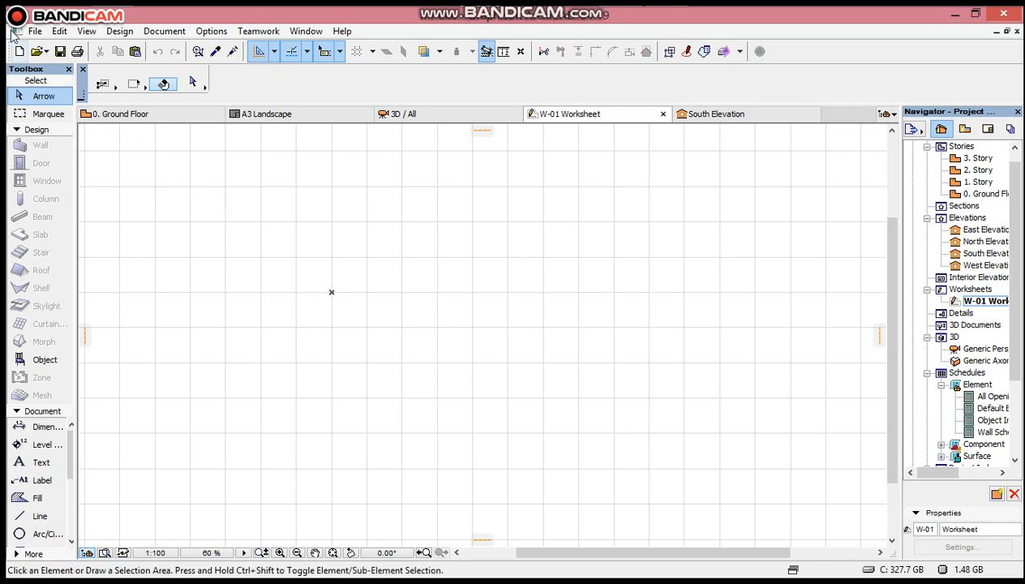
- Start Place External Drawing from the File menu over the W-01 Worksheet
click(34, 30)
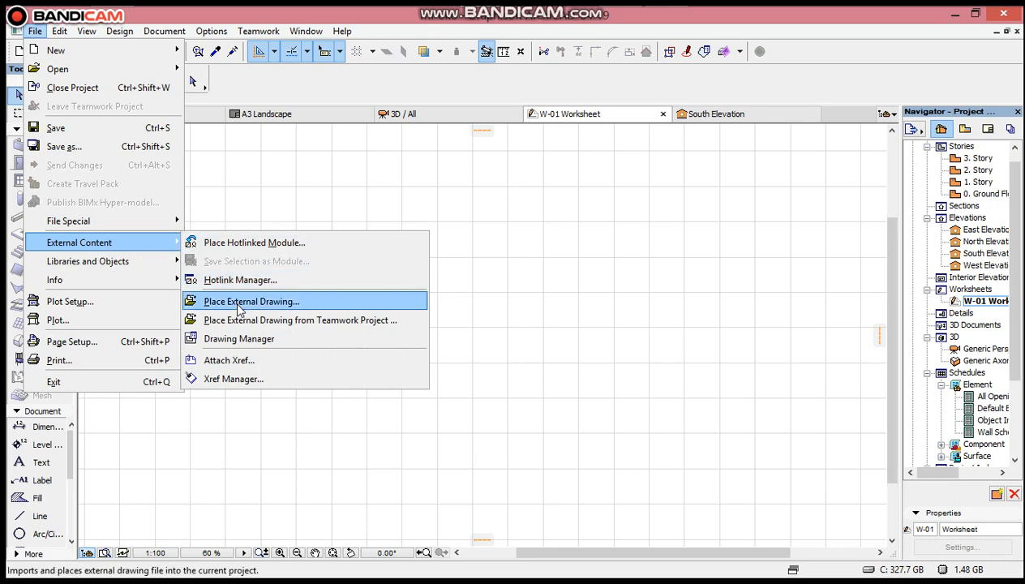
click(251, 301)
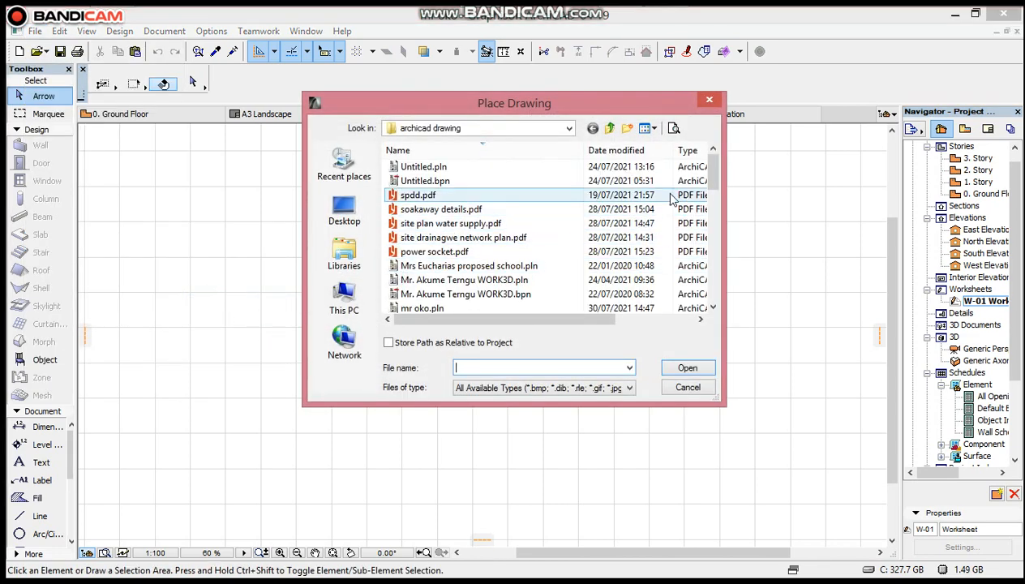
- Browse to the Desktop and open DHQ Corpers Lodge-2.pdf for placement
click(451, 223)
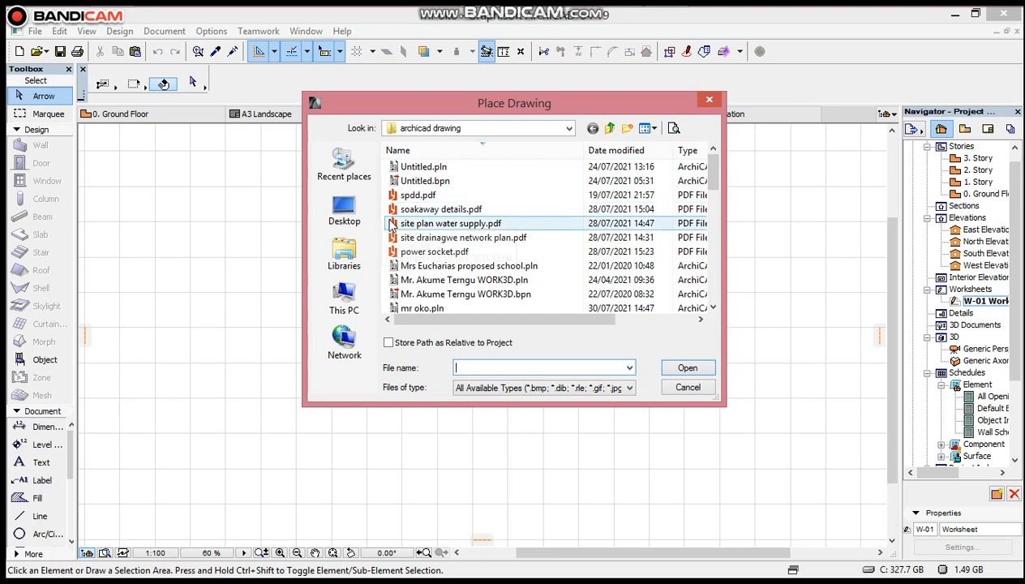
click(343, 210)
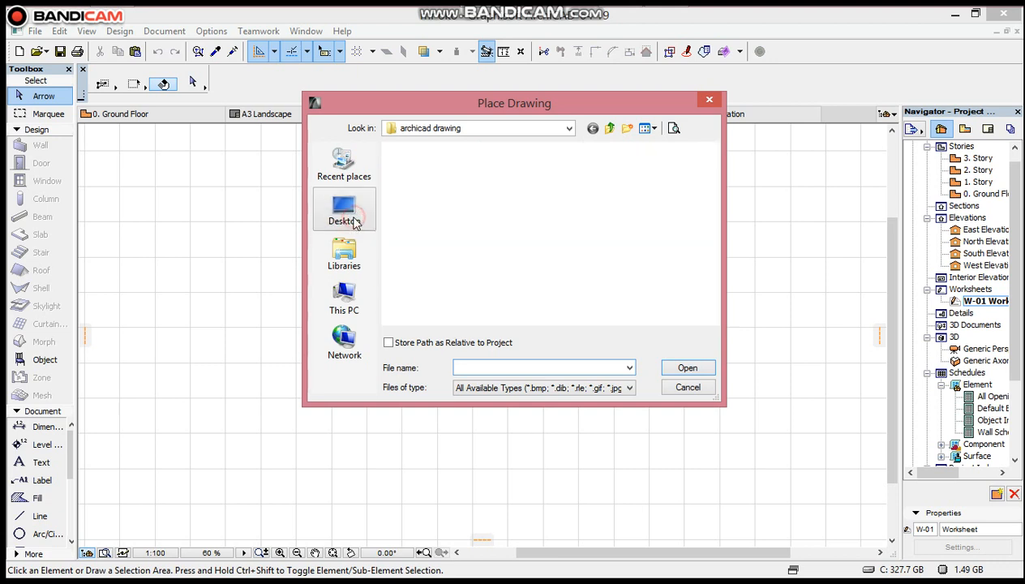
click(343, 210)
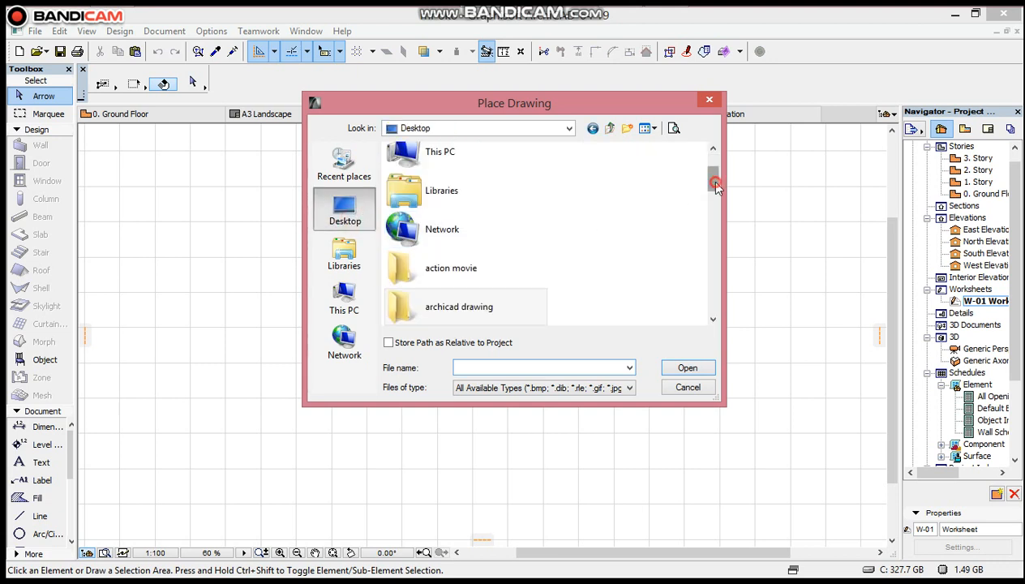
drag(714, 182, 714, 316)
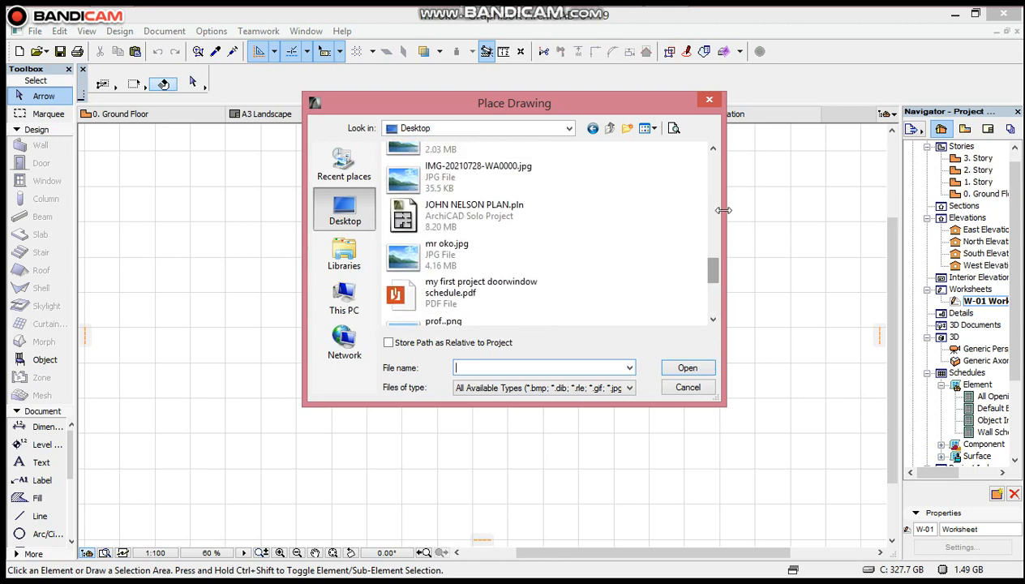
click(713, 152)
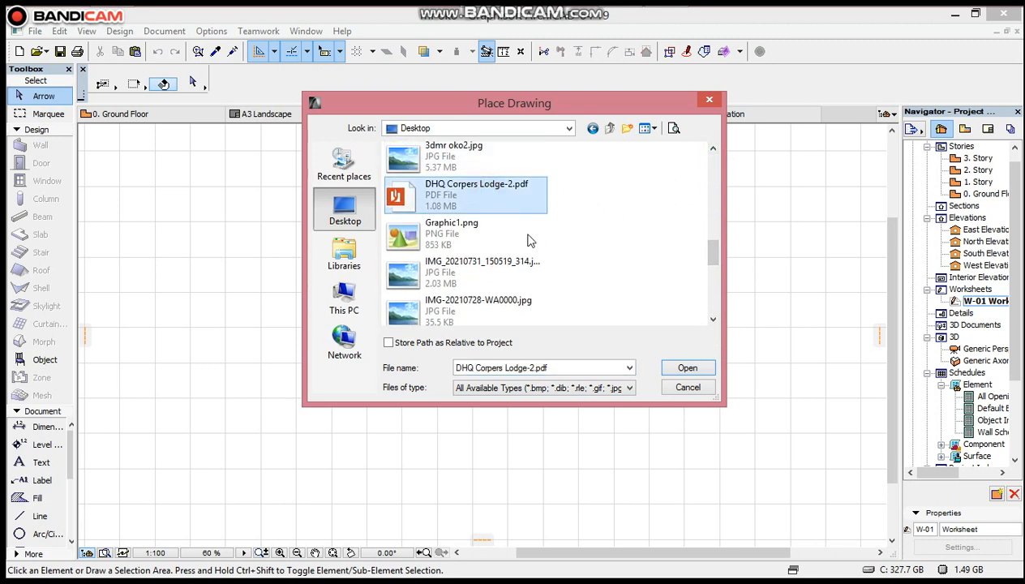
click(628, 388)
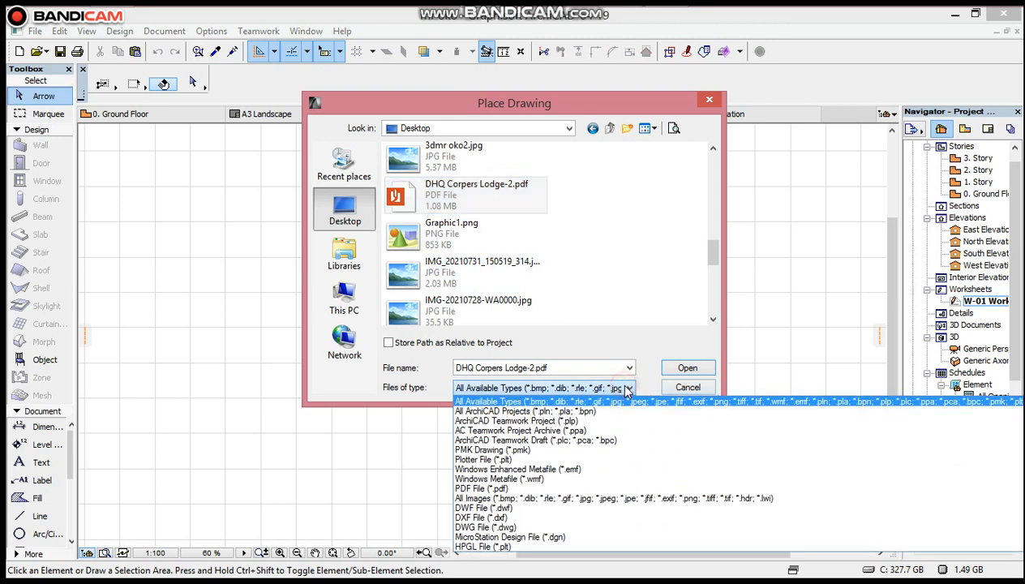
mouse_move(420, 396)
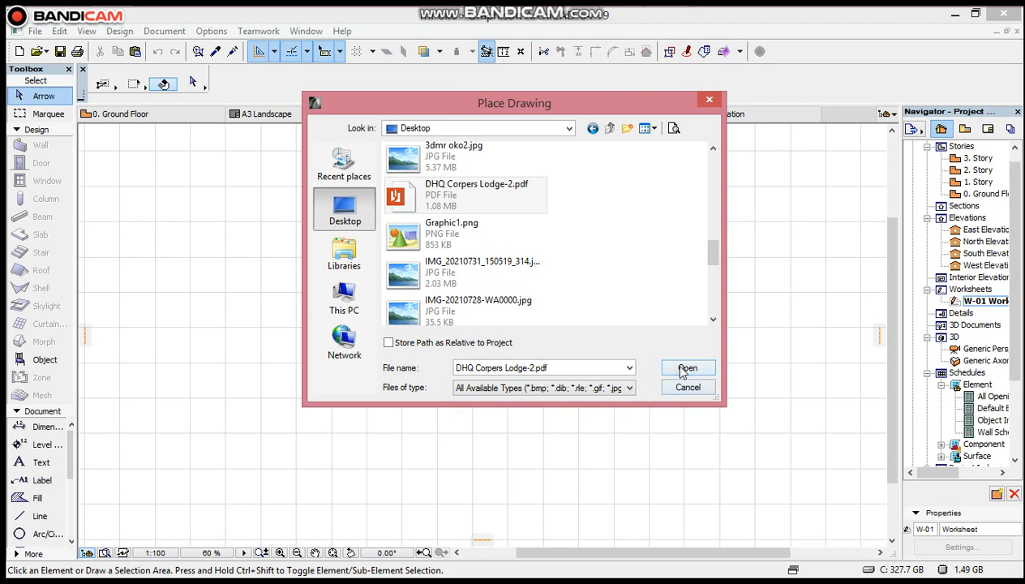
click(687, 367)
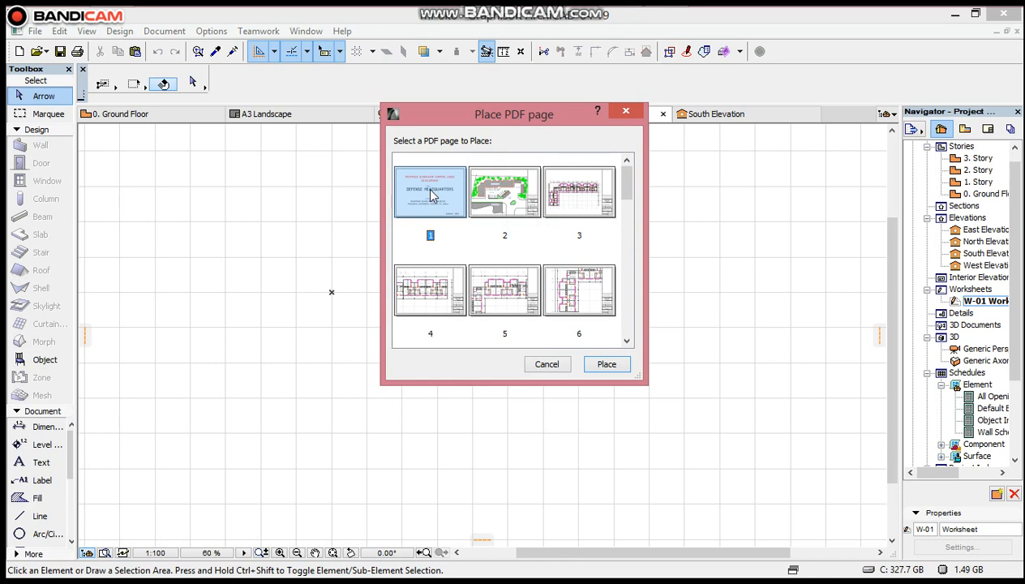
mouse_move(473, 210)
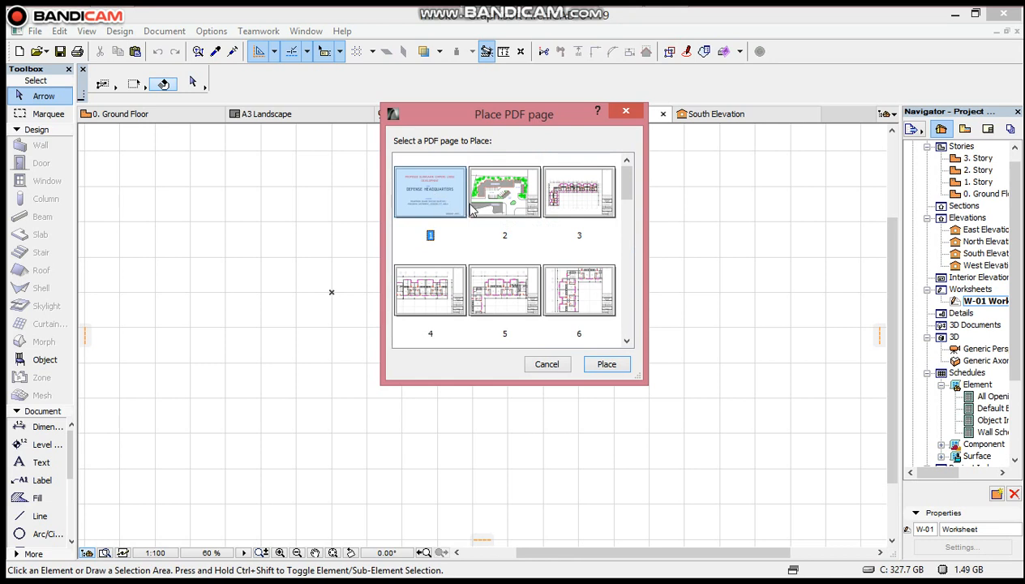
- Place page 3, the Ground Floor Plan sheet, onto the W-01 Worksheet
click(579, 192)
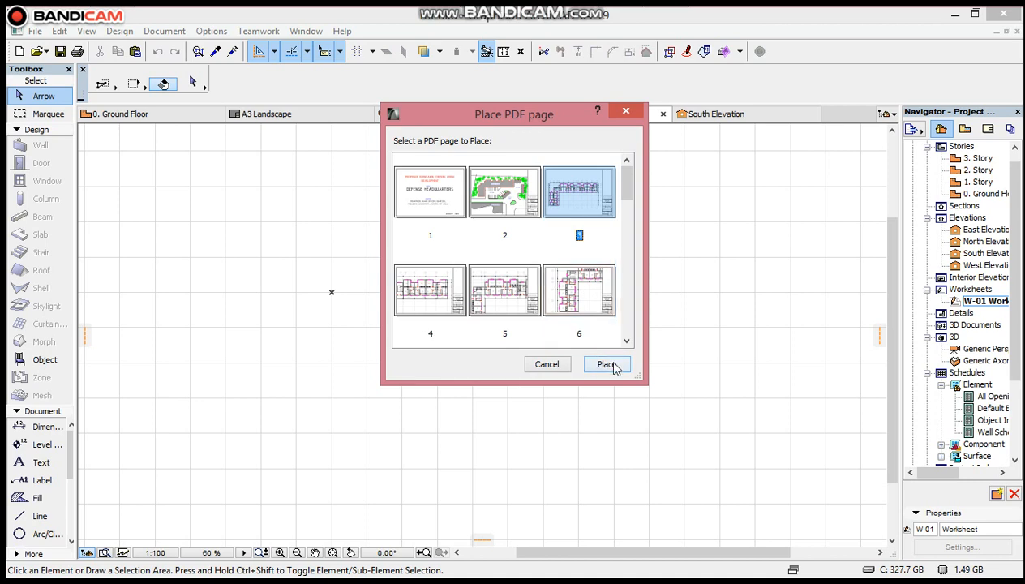
click(606, 365)
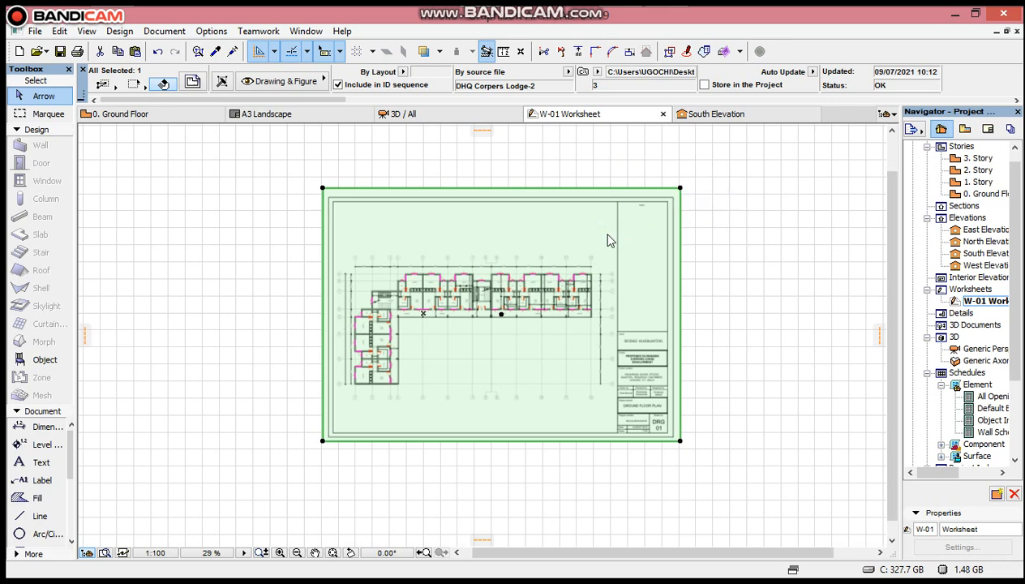
- Explode the placed floor plan into the current view, keeping the original elements
right_click(611, 239)
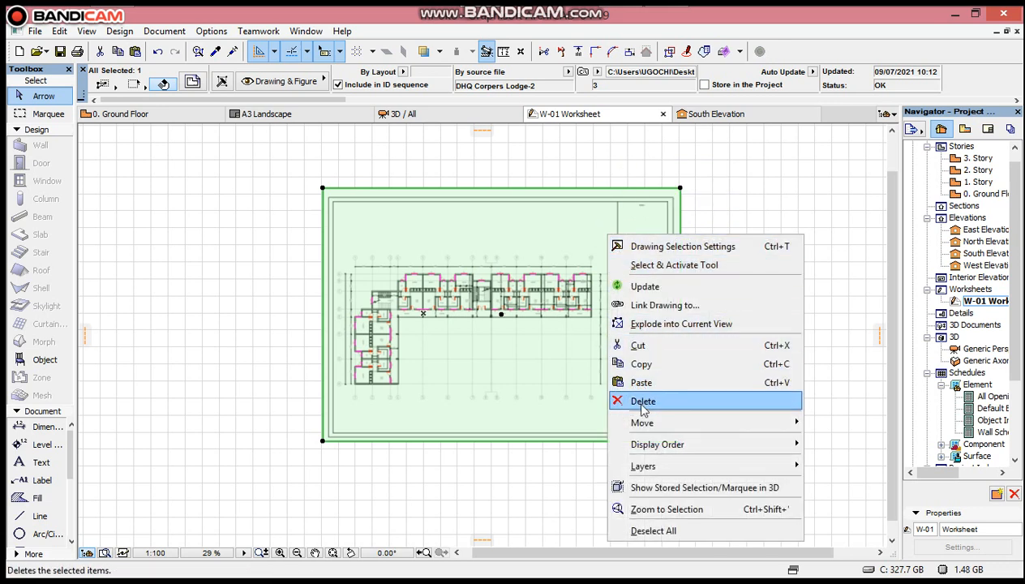
mouse_move(681, 323)
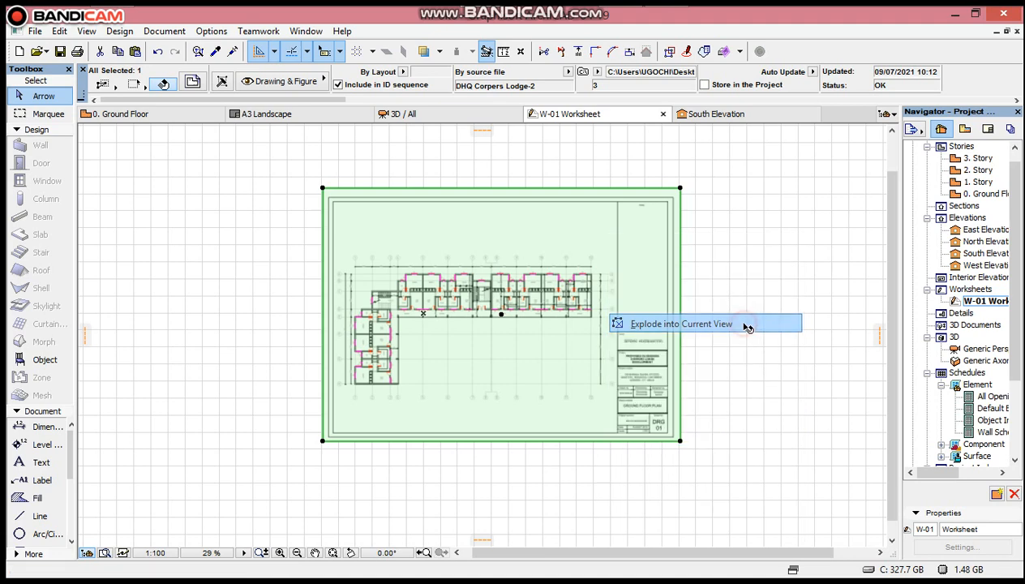
click(681, 324)
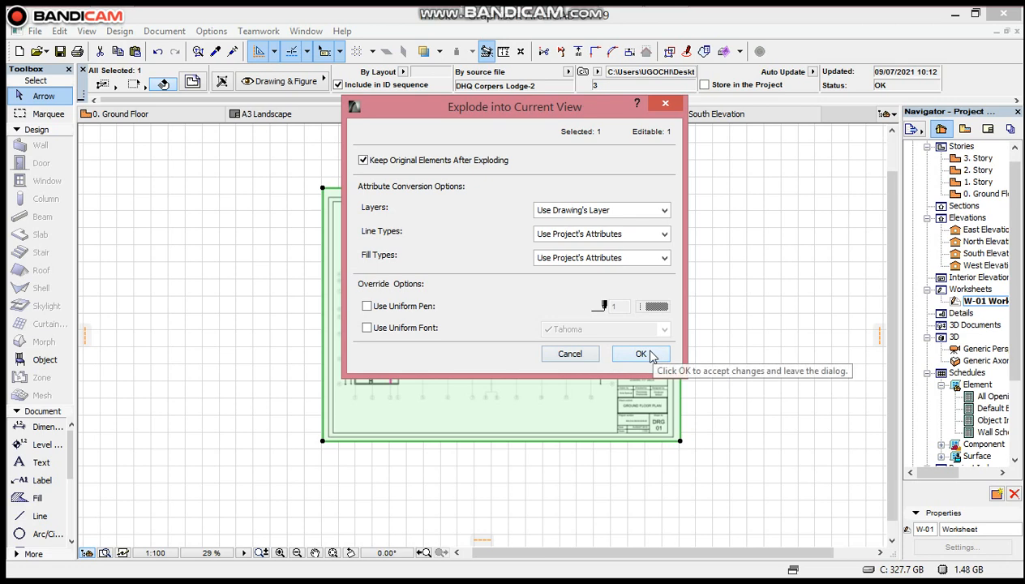
click(641, 354)
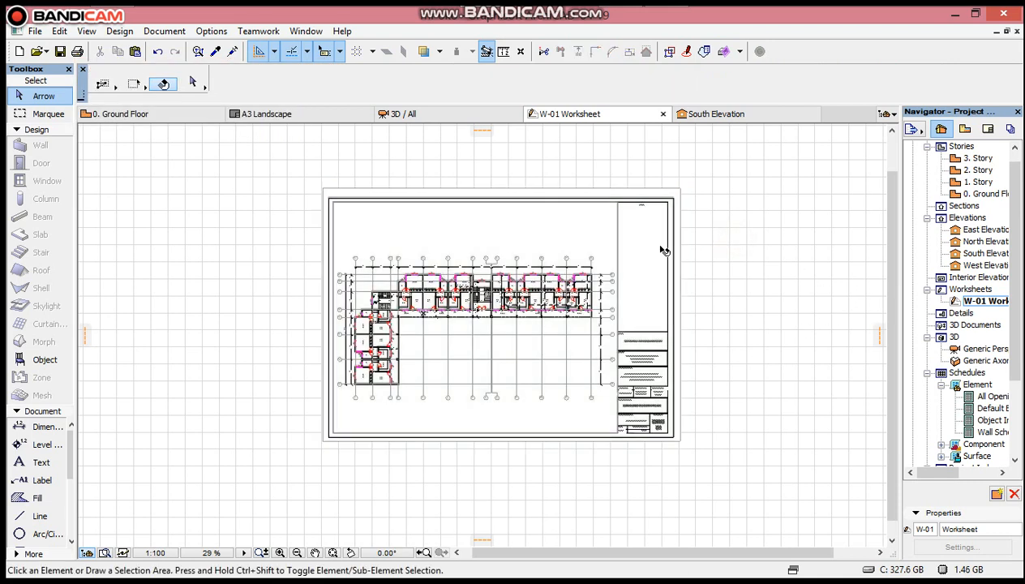
click(502, 315)
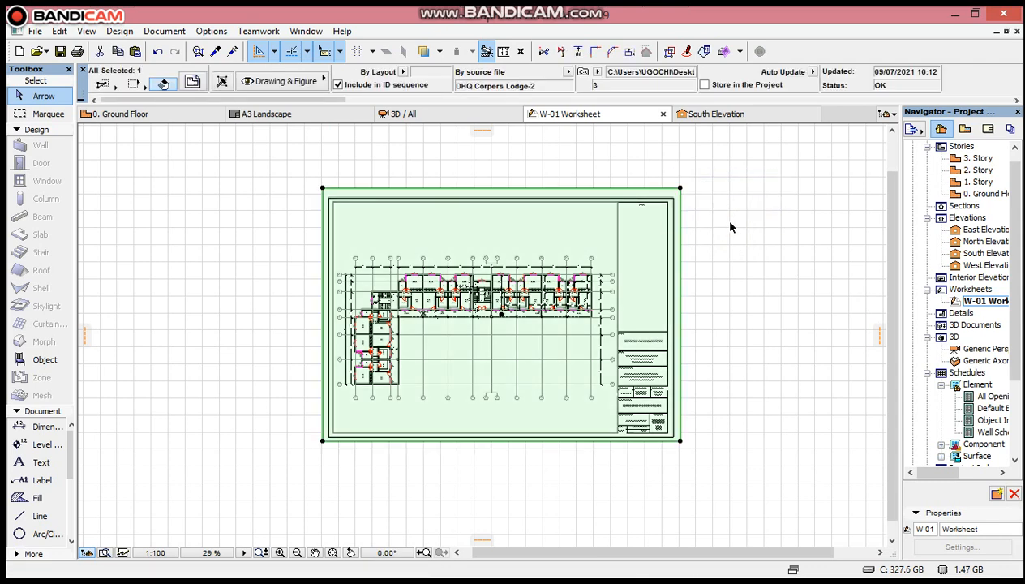
right_click(730, 227)
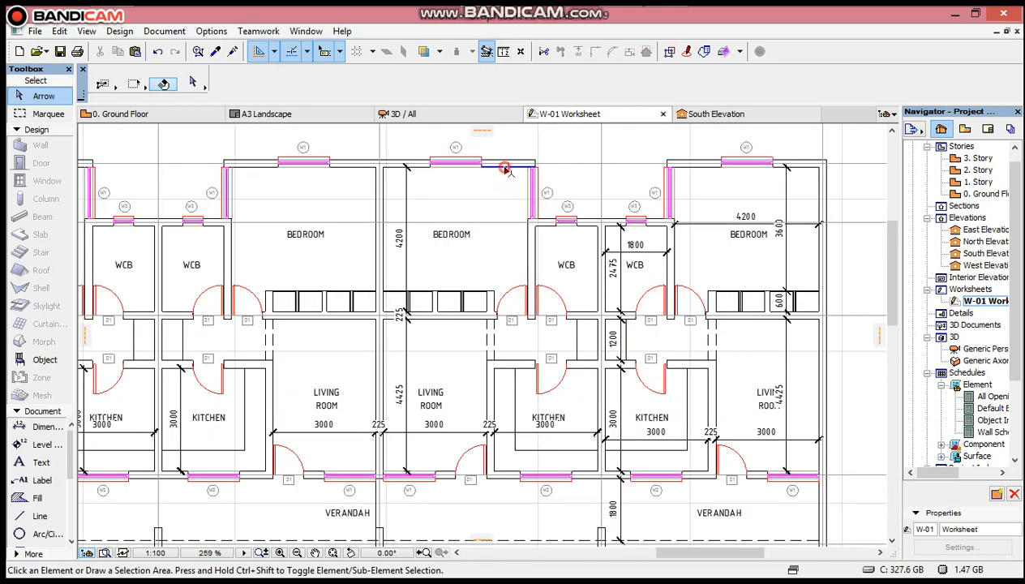
- Select all exploded elements of the floor plan with Ctrl+A
key(ctrl+a)
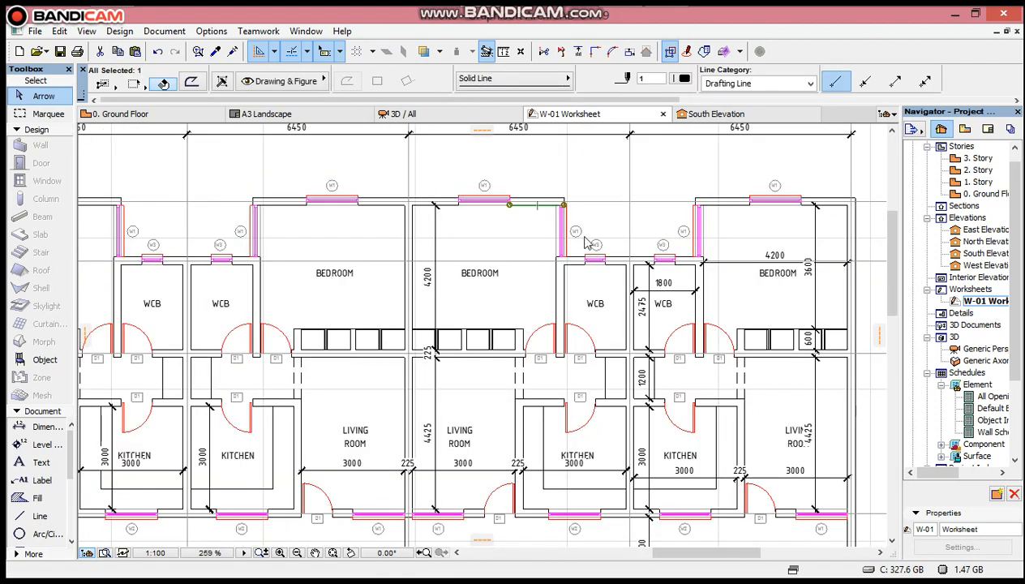
mouse_move(600, 162)
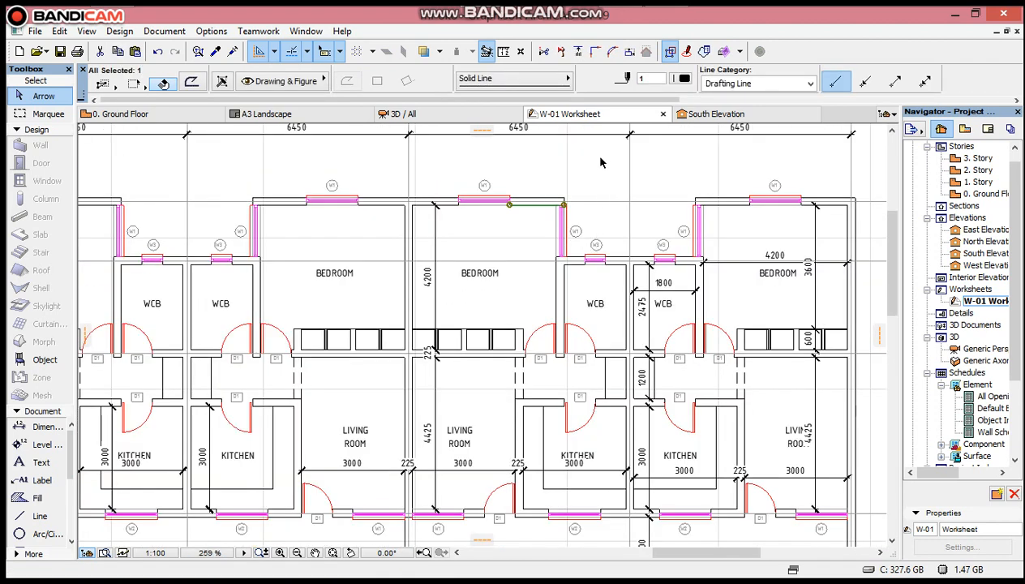